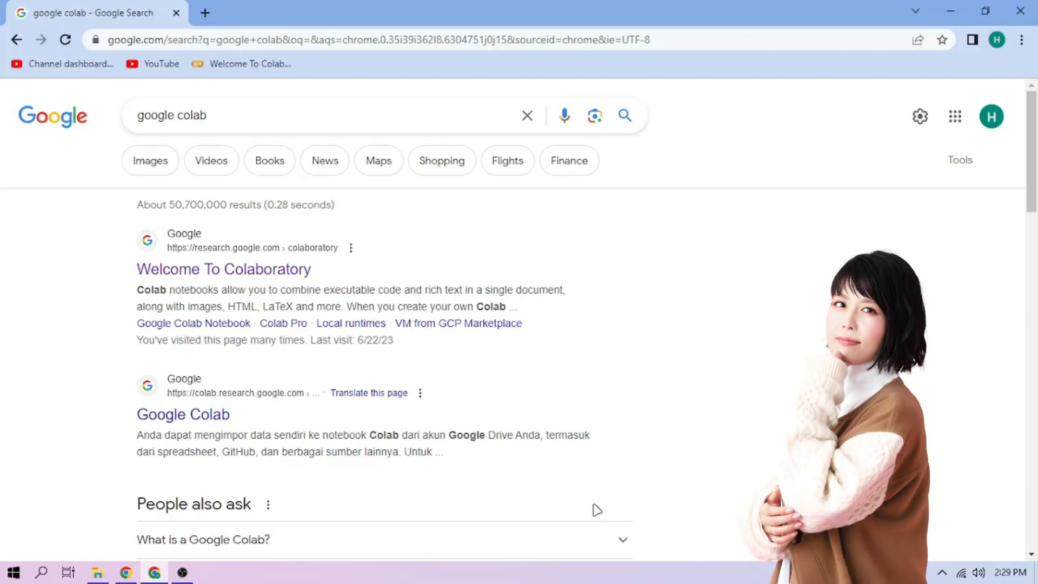
Upload and open the 'miyukisawashiro - raiden ei.ipynb' notebook in Colab.
click(223, 270)
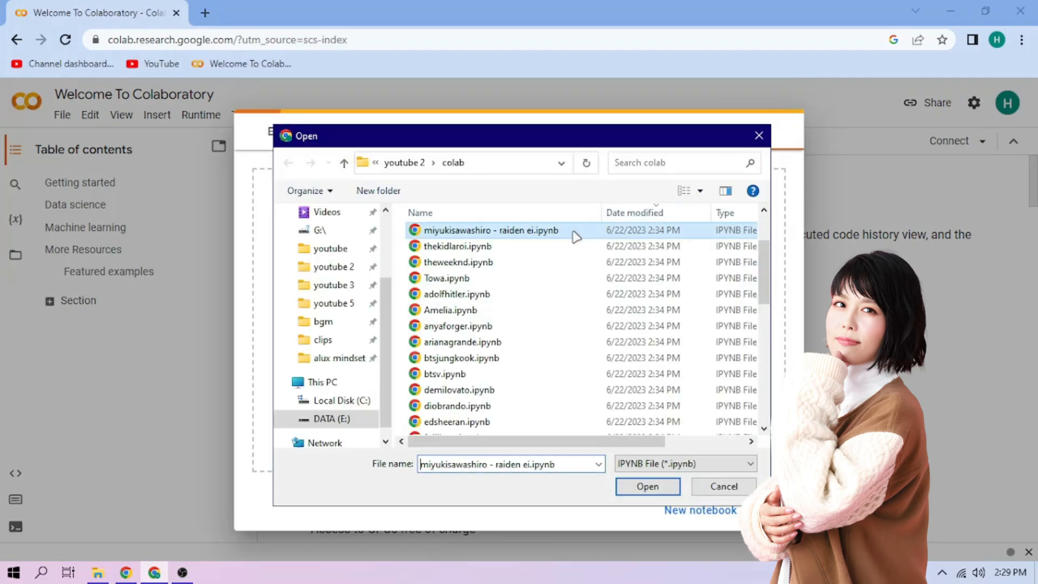
click(647, 485)
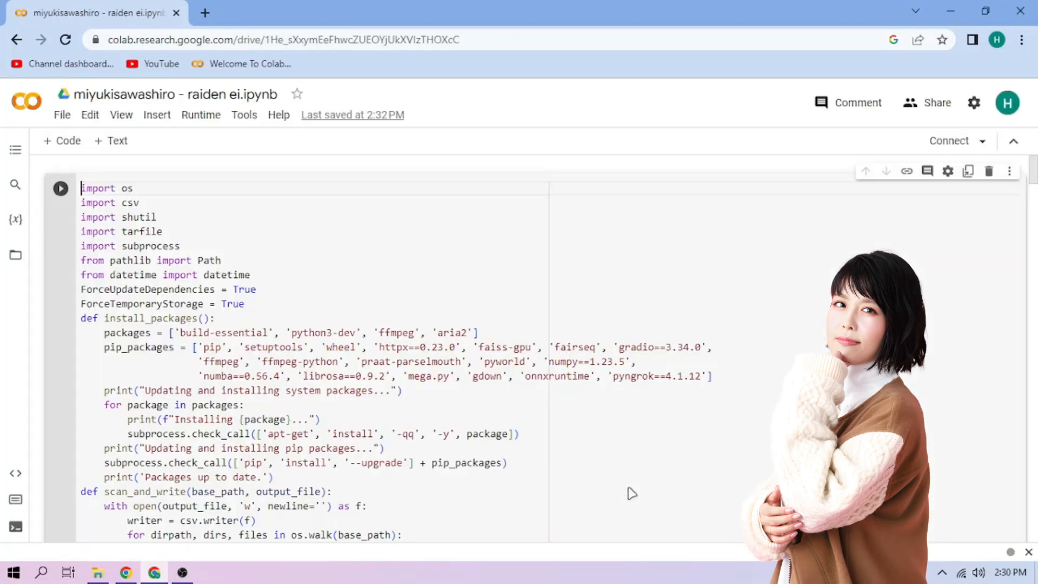
Run the setup cell, open the gradio.live link and load the Ei_e405 L28.pth voice.
click(60, 188)
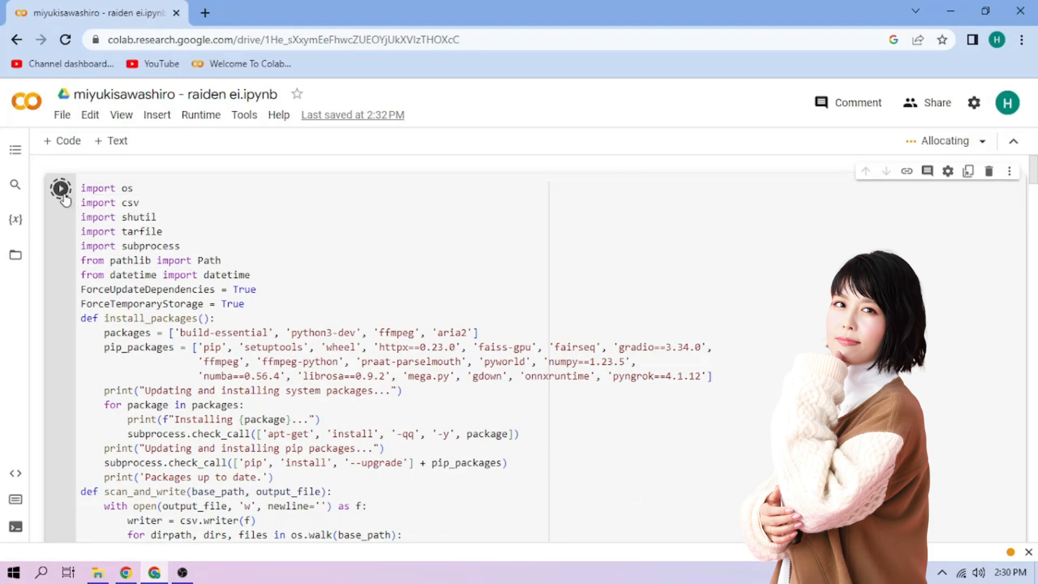
click(61, 188)
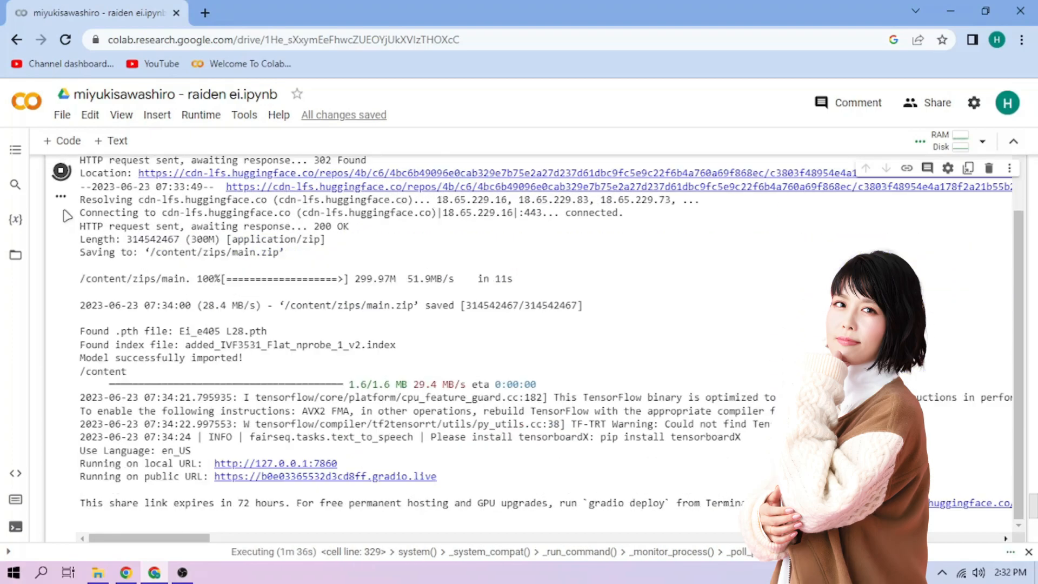
click(325, 475)
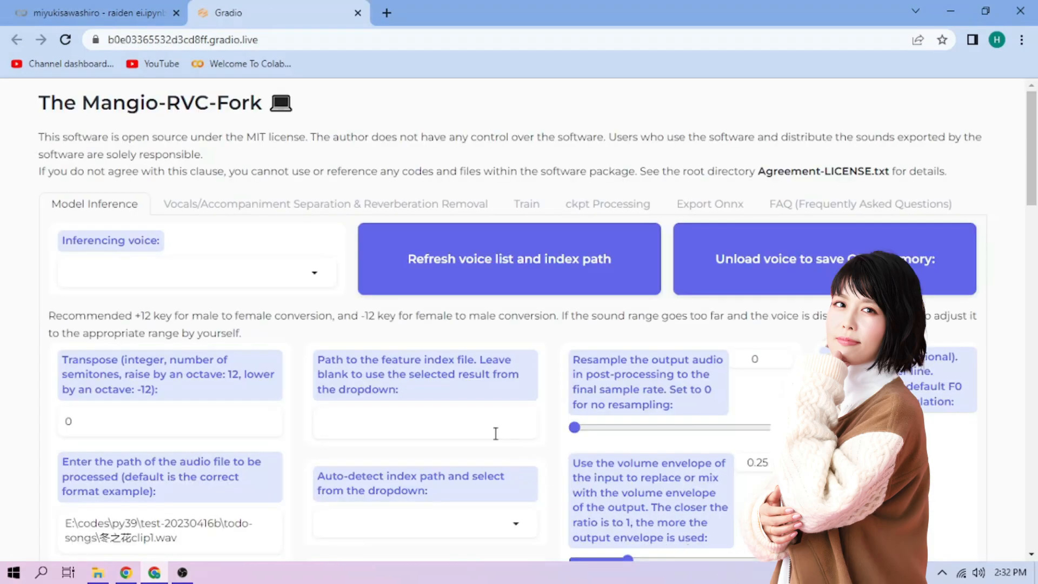
click(193, 272)
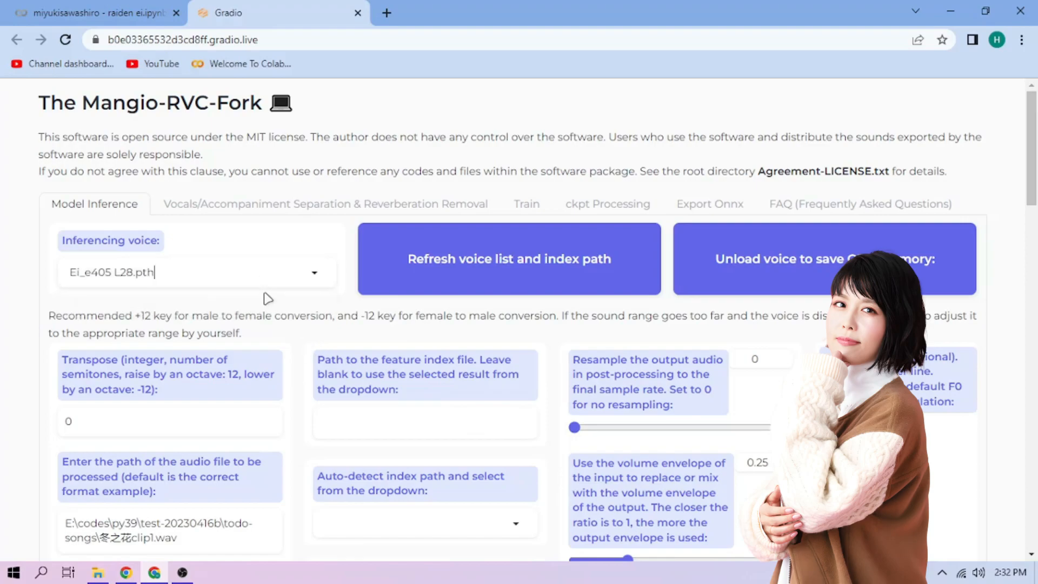
mouse_move(155, 106)
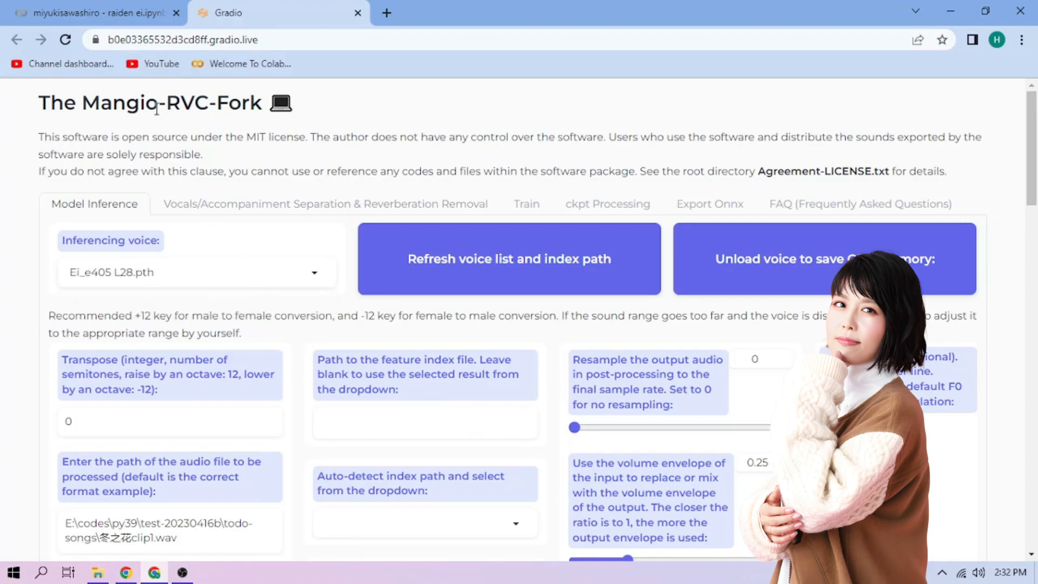
click(97, 13)
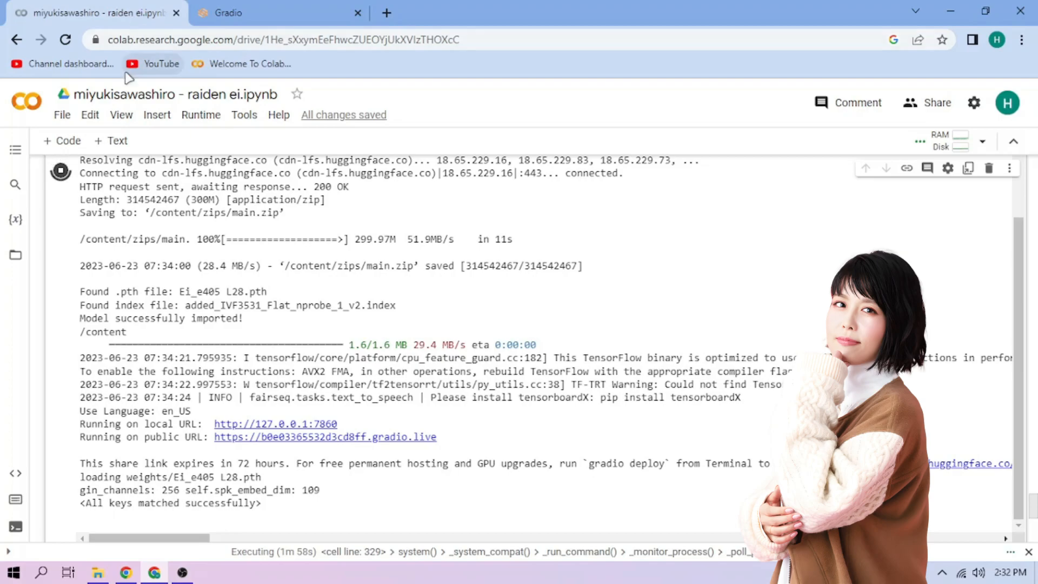
Upload sample1–3.wav to the Files sidebar and copy the path of sample2.wav.
click(15, 255)
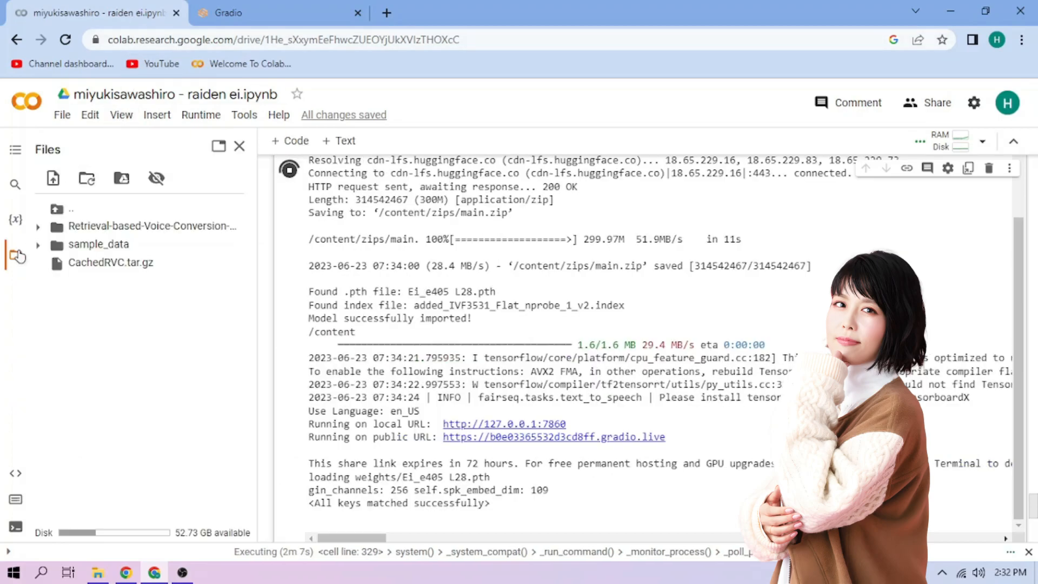
click(96, 572)
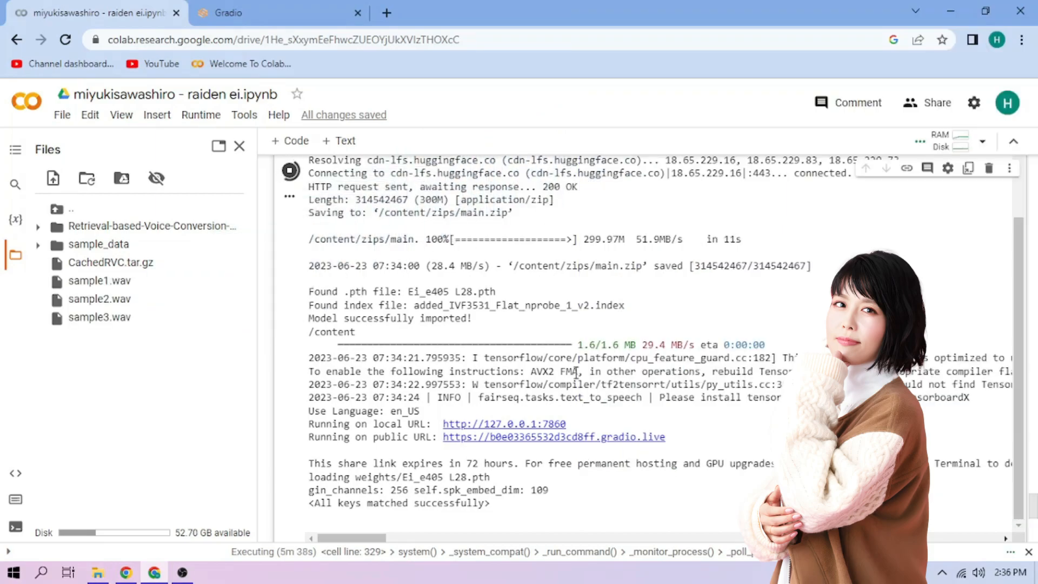
mouse_move(274, 316)
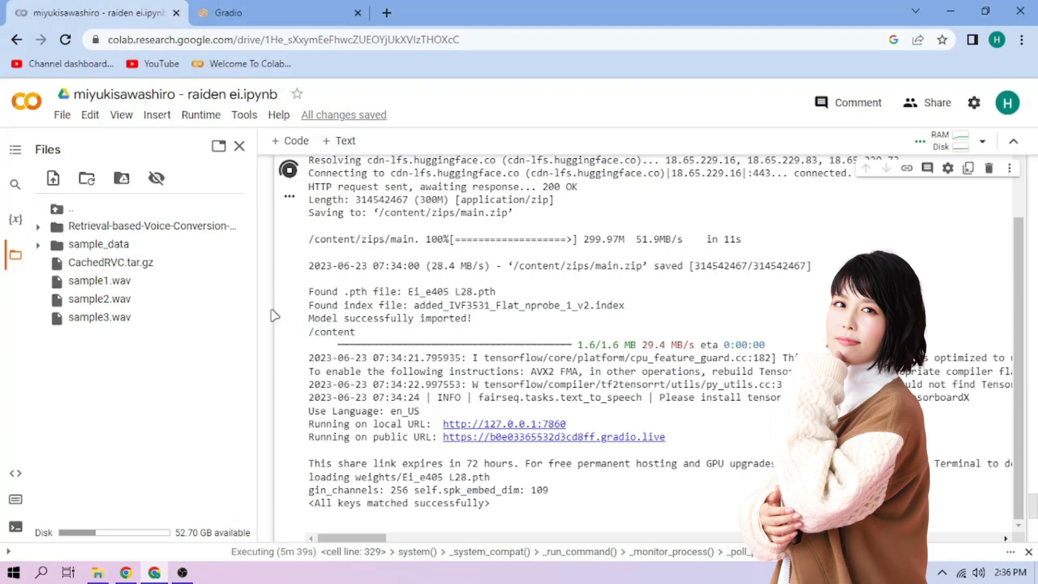
right_click(100, 299)
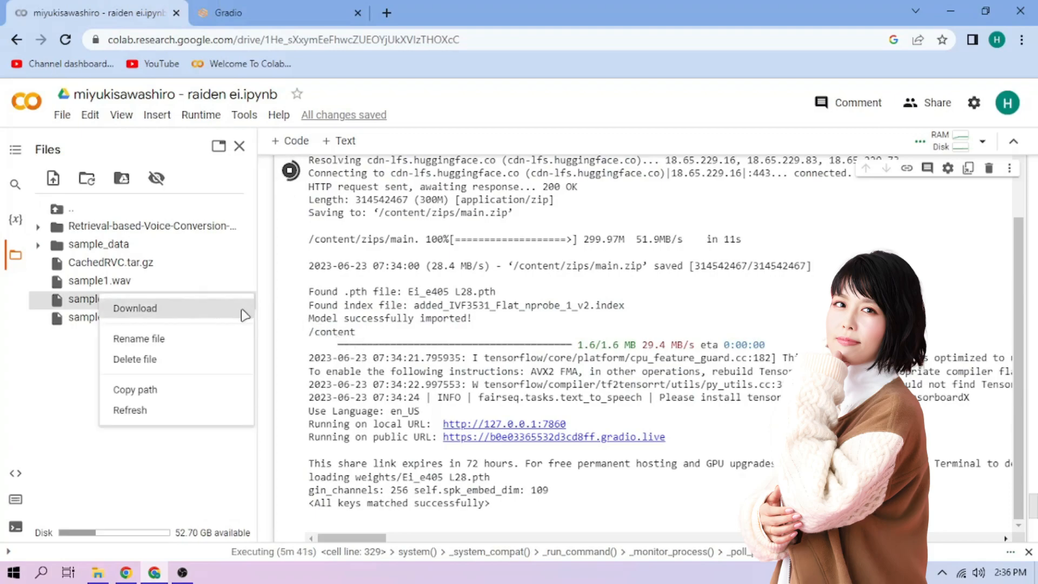
mouse_move(135, 390)
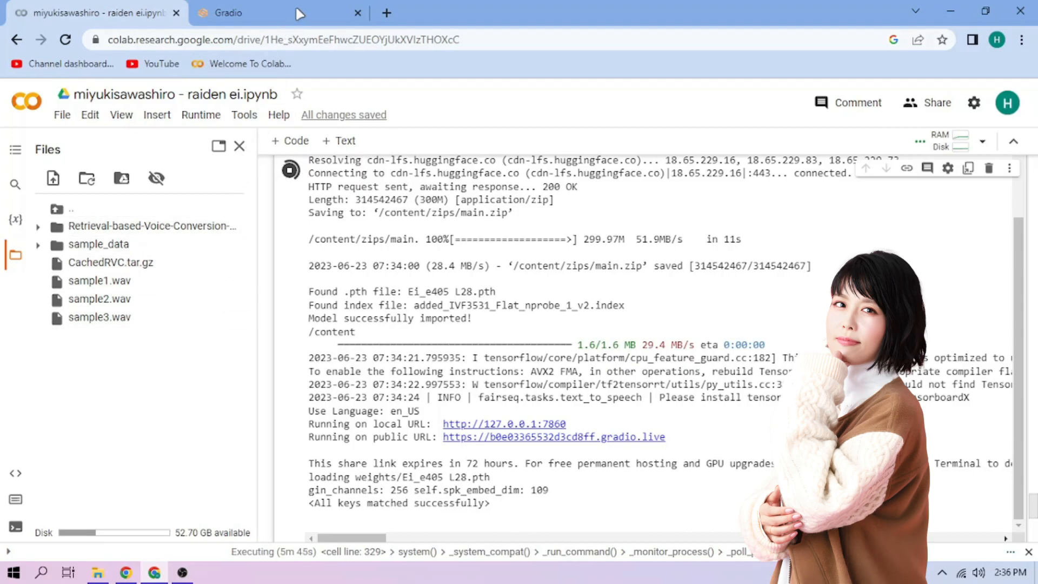
Set input /content/sample2.wav with mangio-crepe pitch extraction and the auto-detected Ei_e405 L28 index.
click(228, 13)
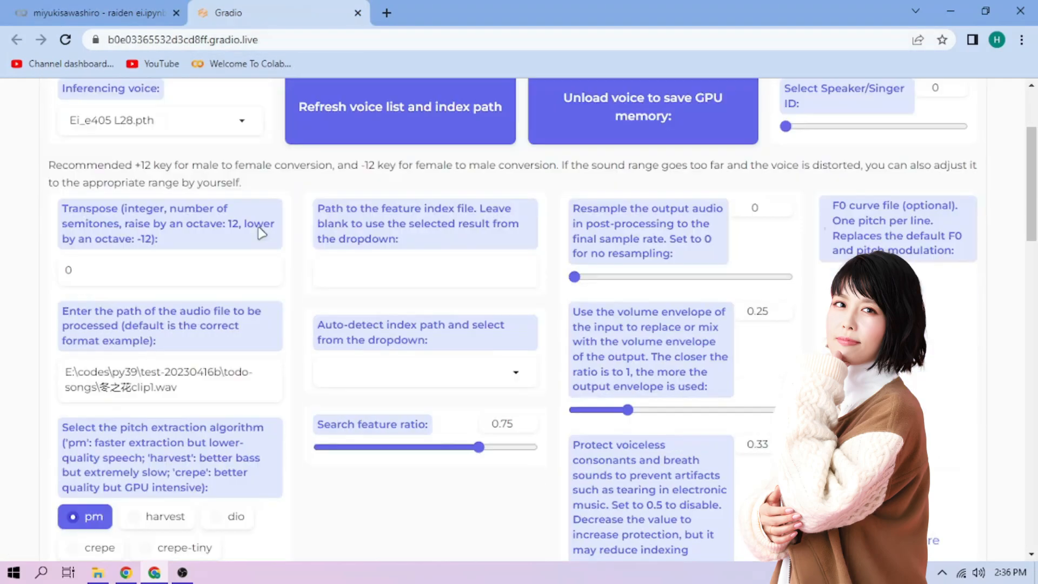
scroll(down, 3)
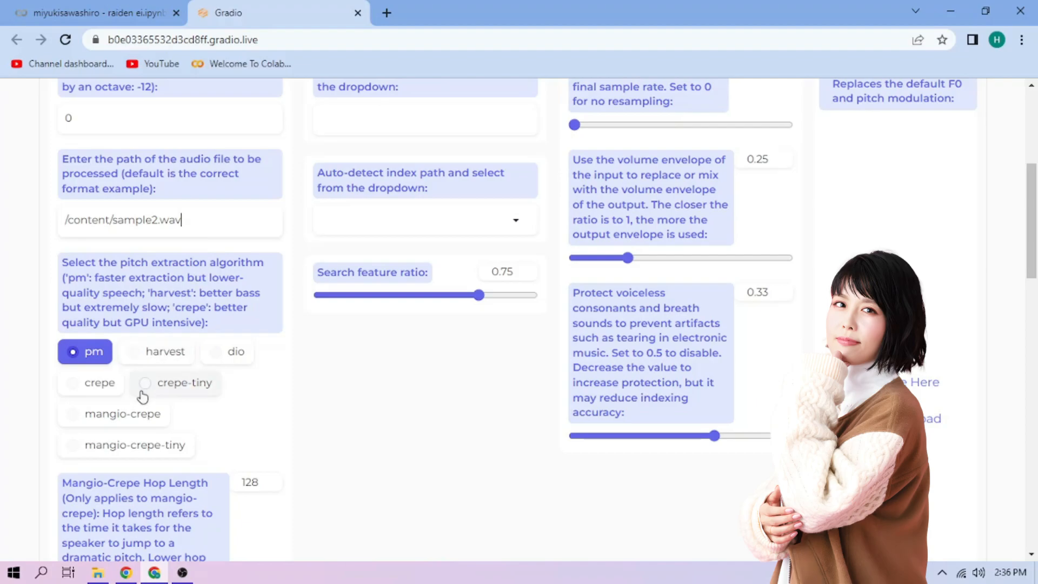
click(112, 414)
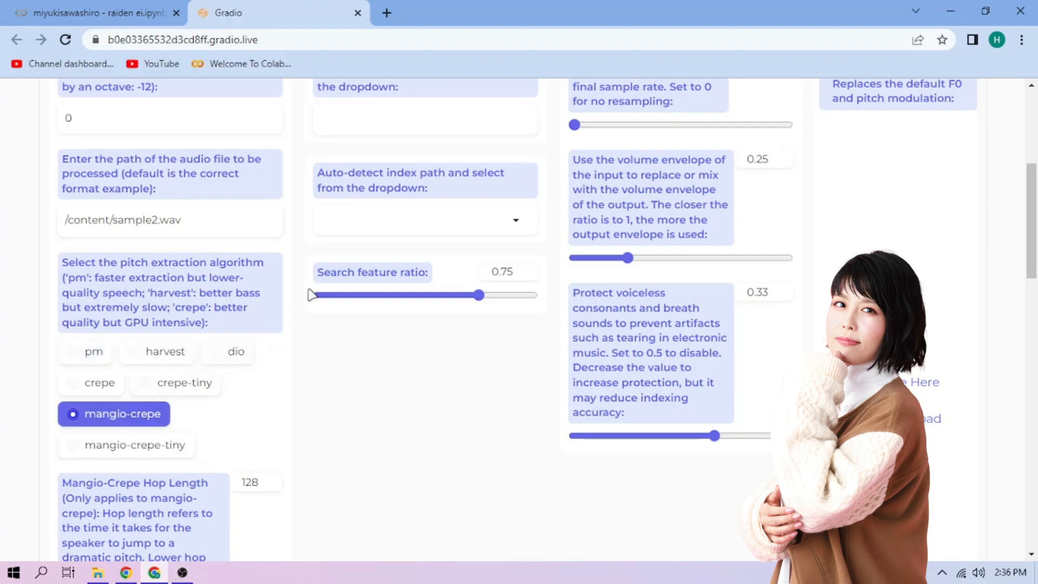
click(423, 220)
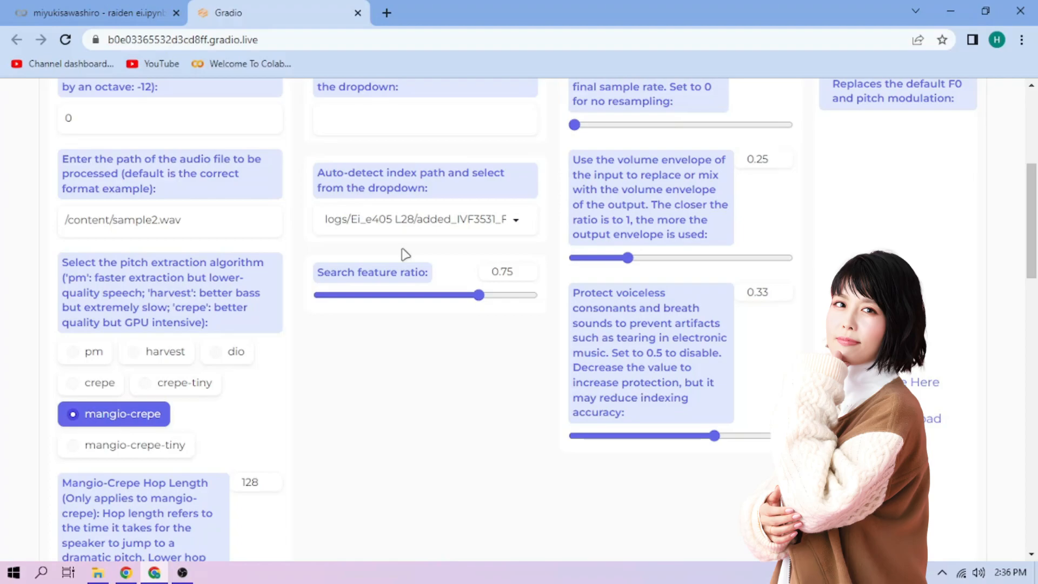
scroll(down, 3)
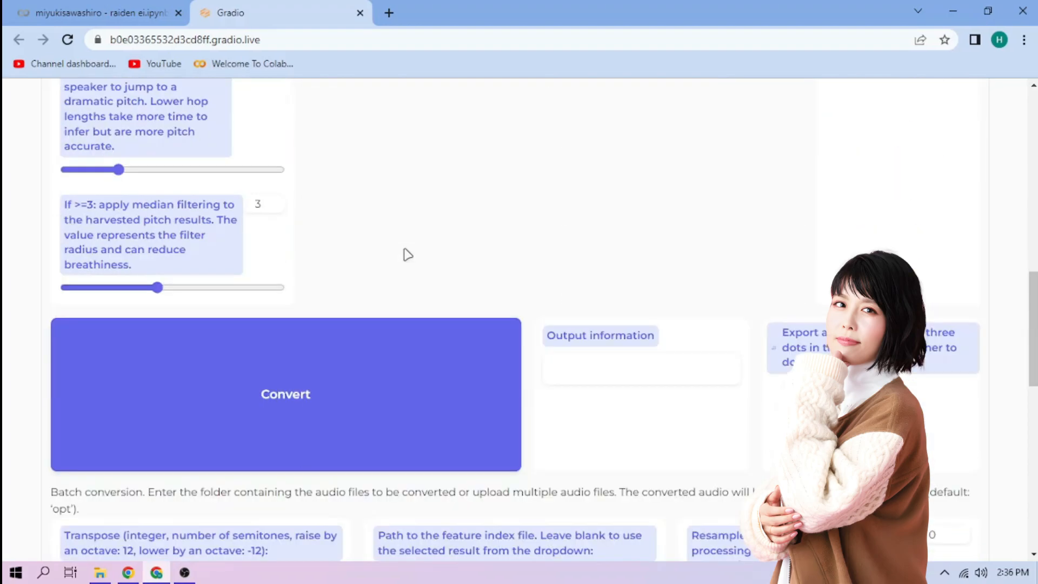
Convert the sample, play the 59-second result and download it as audio.wav.
click(284, 394)
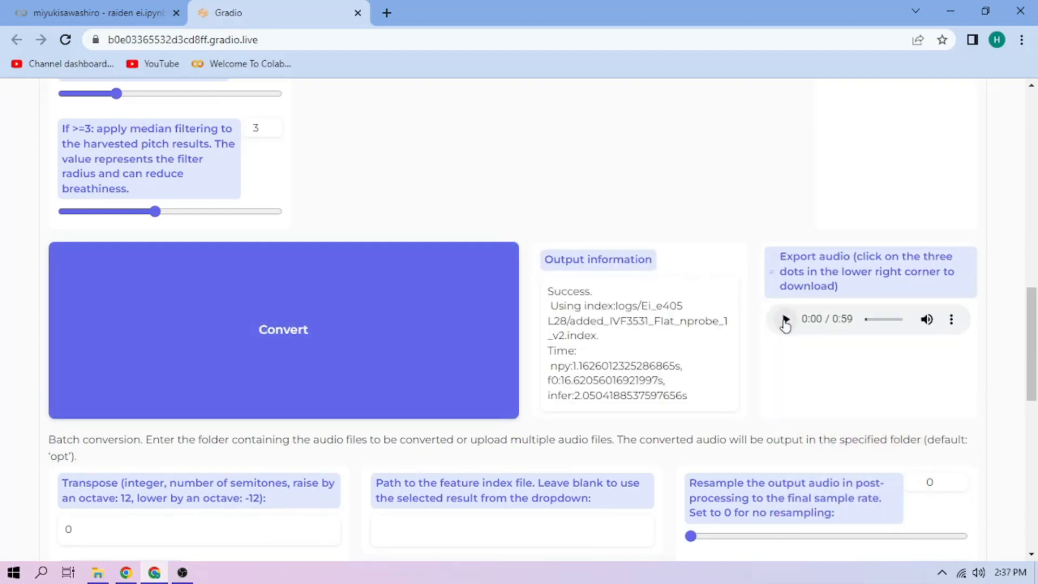
click(784, 319)
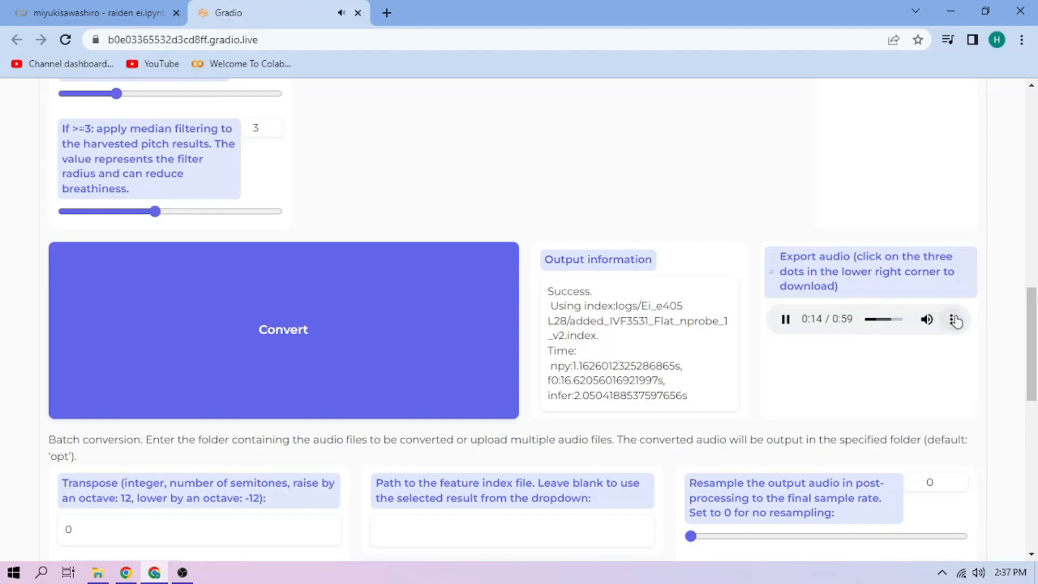
click(953, 319)
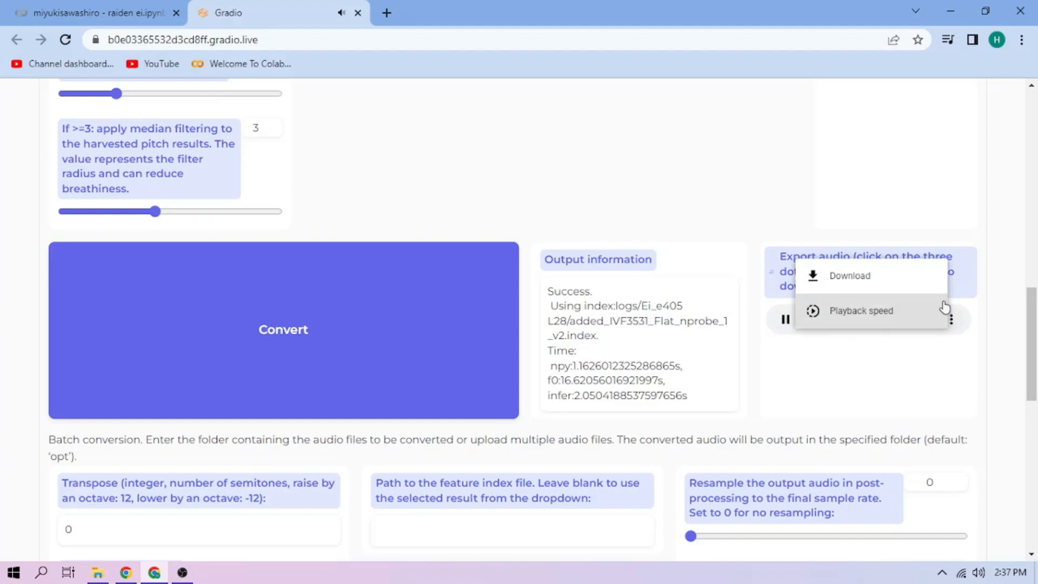
click(850, 275)
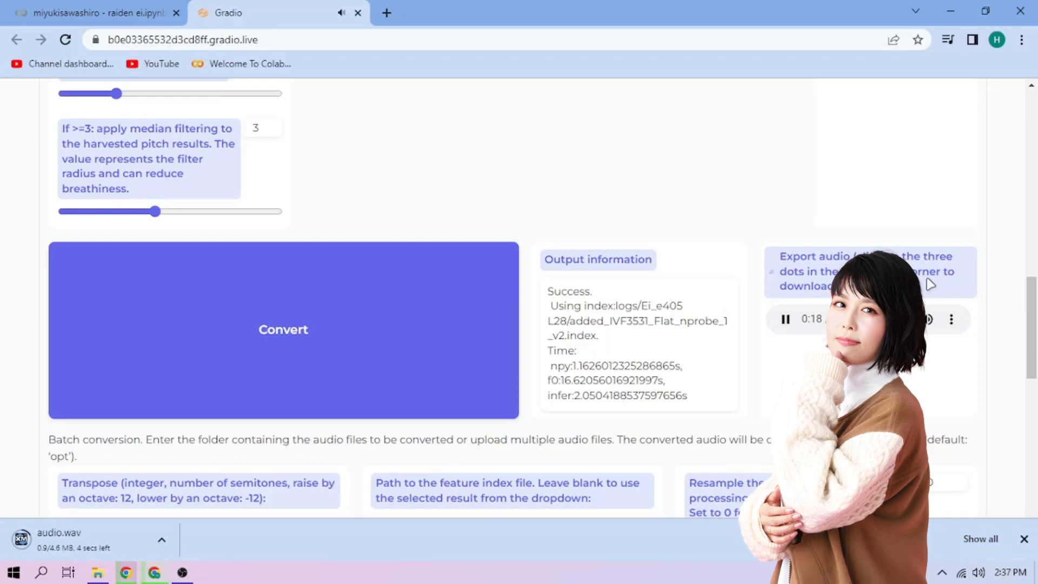